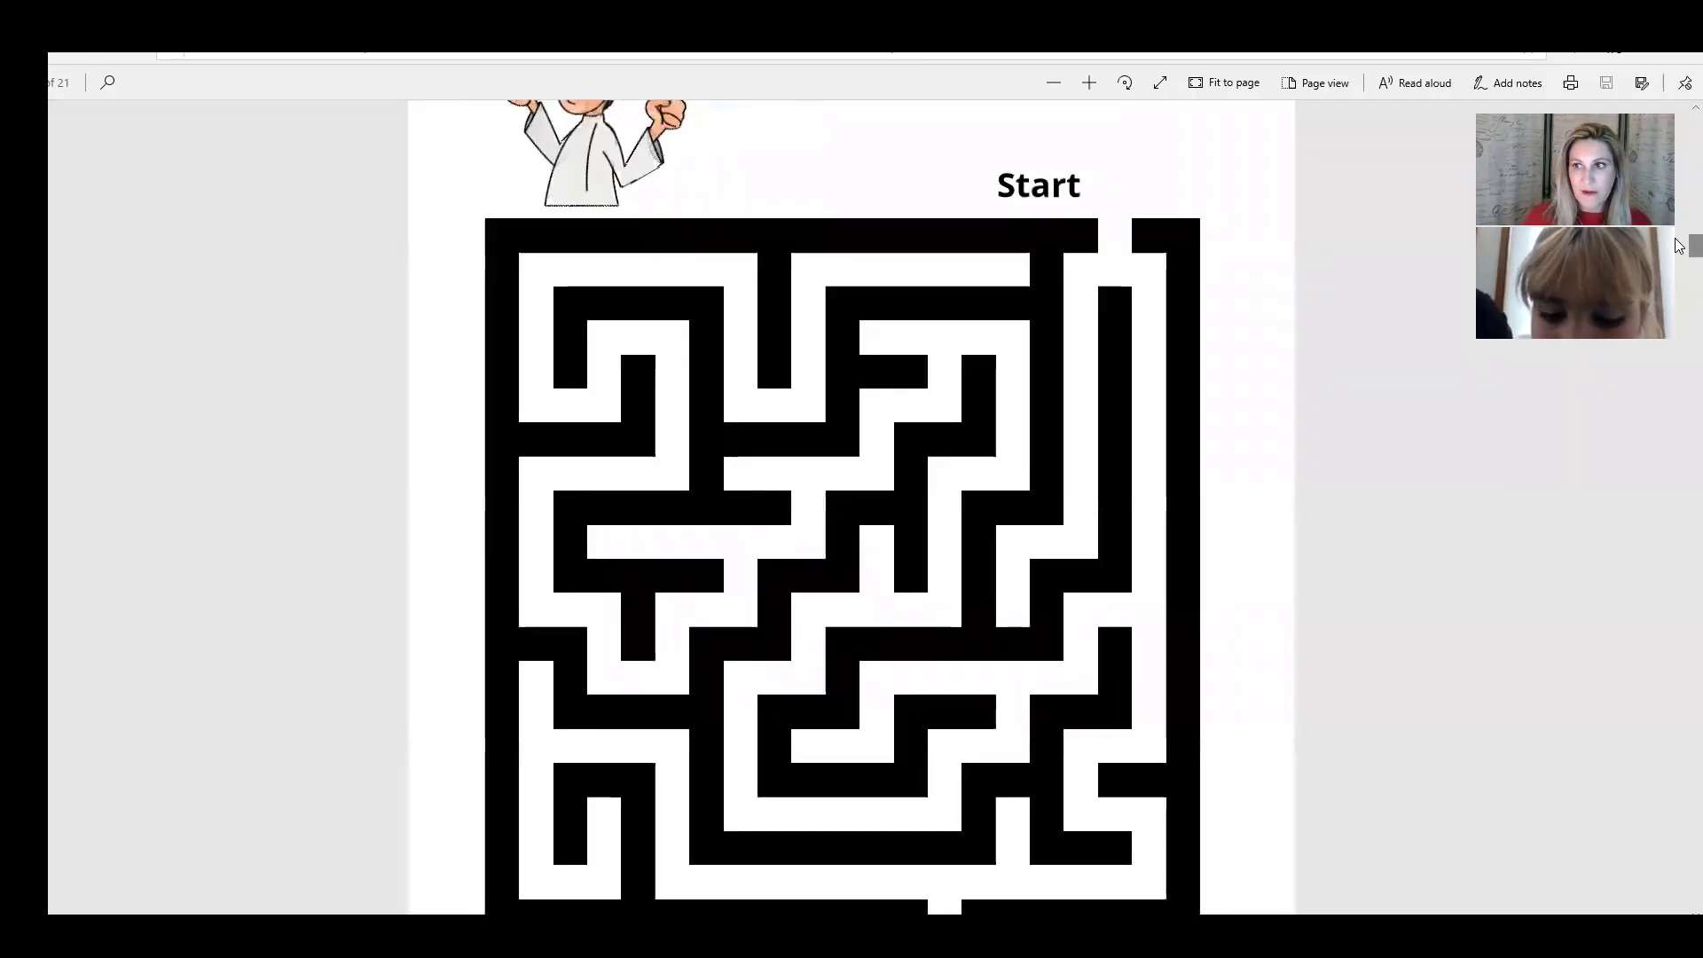
Step: Scroll so the full Pizza Maze page with Start, End and the toppings question is visible
scroll(down, 3)
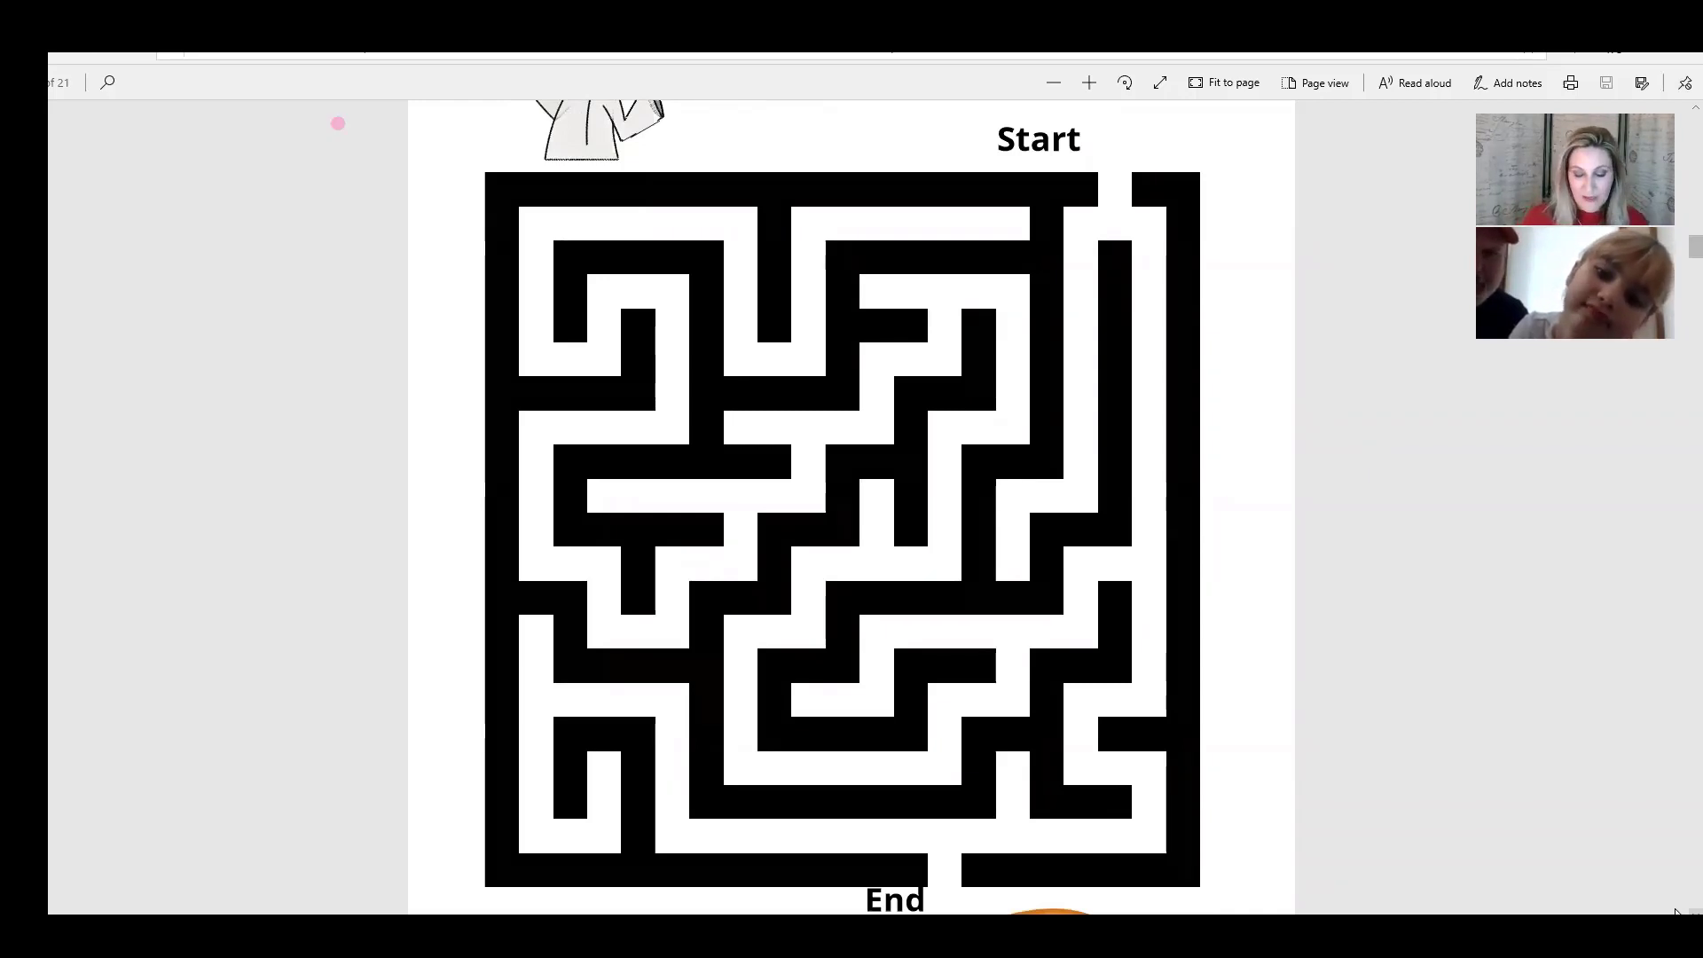
scroll(down, 3)
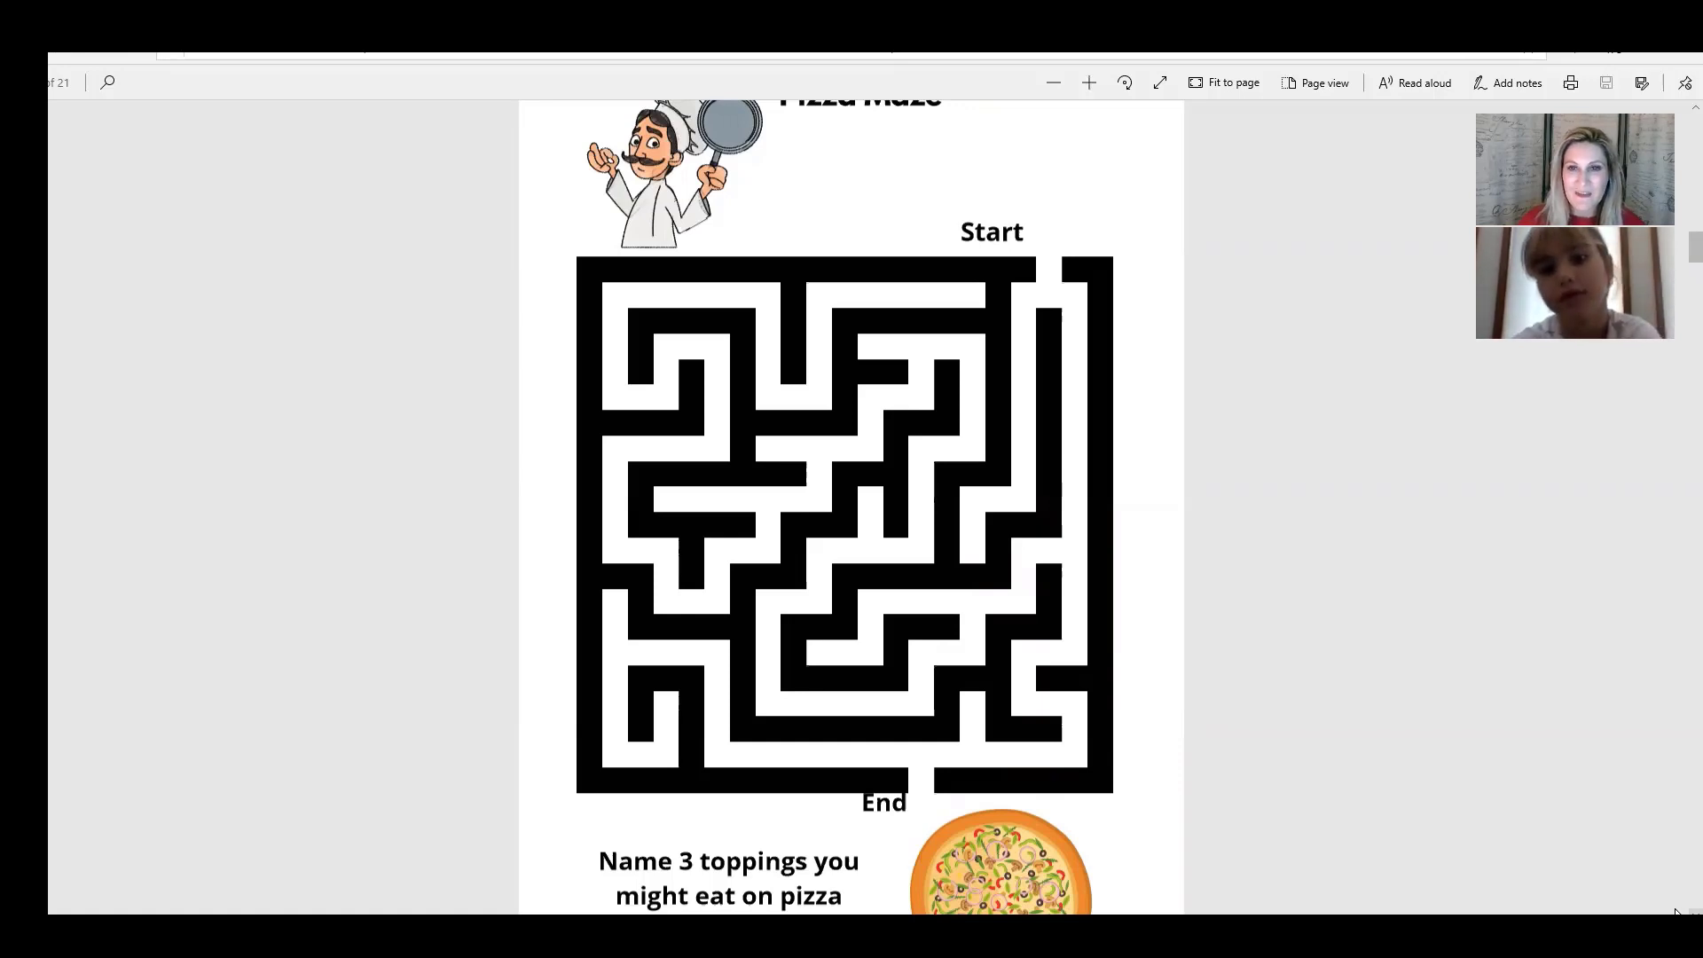
Step: Draw a short pink stroke from the Start opening into the first corridor, then erase it
drag(1049, 261, 1060, 327)
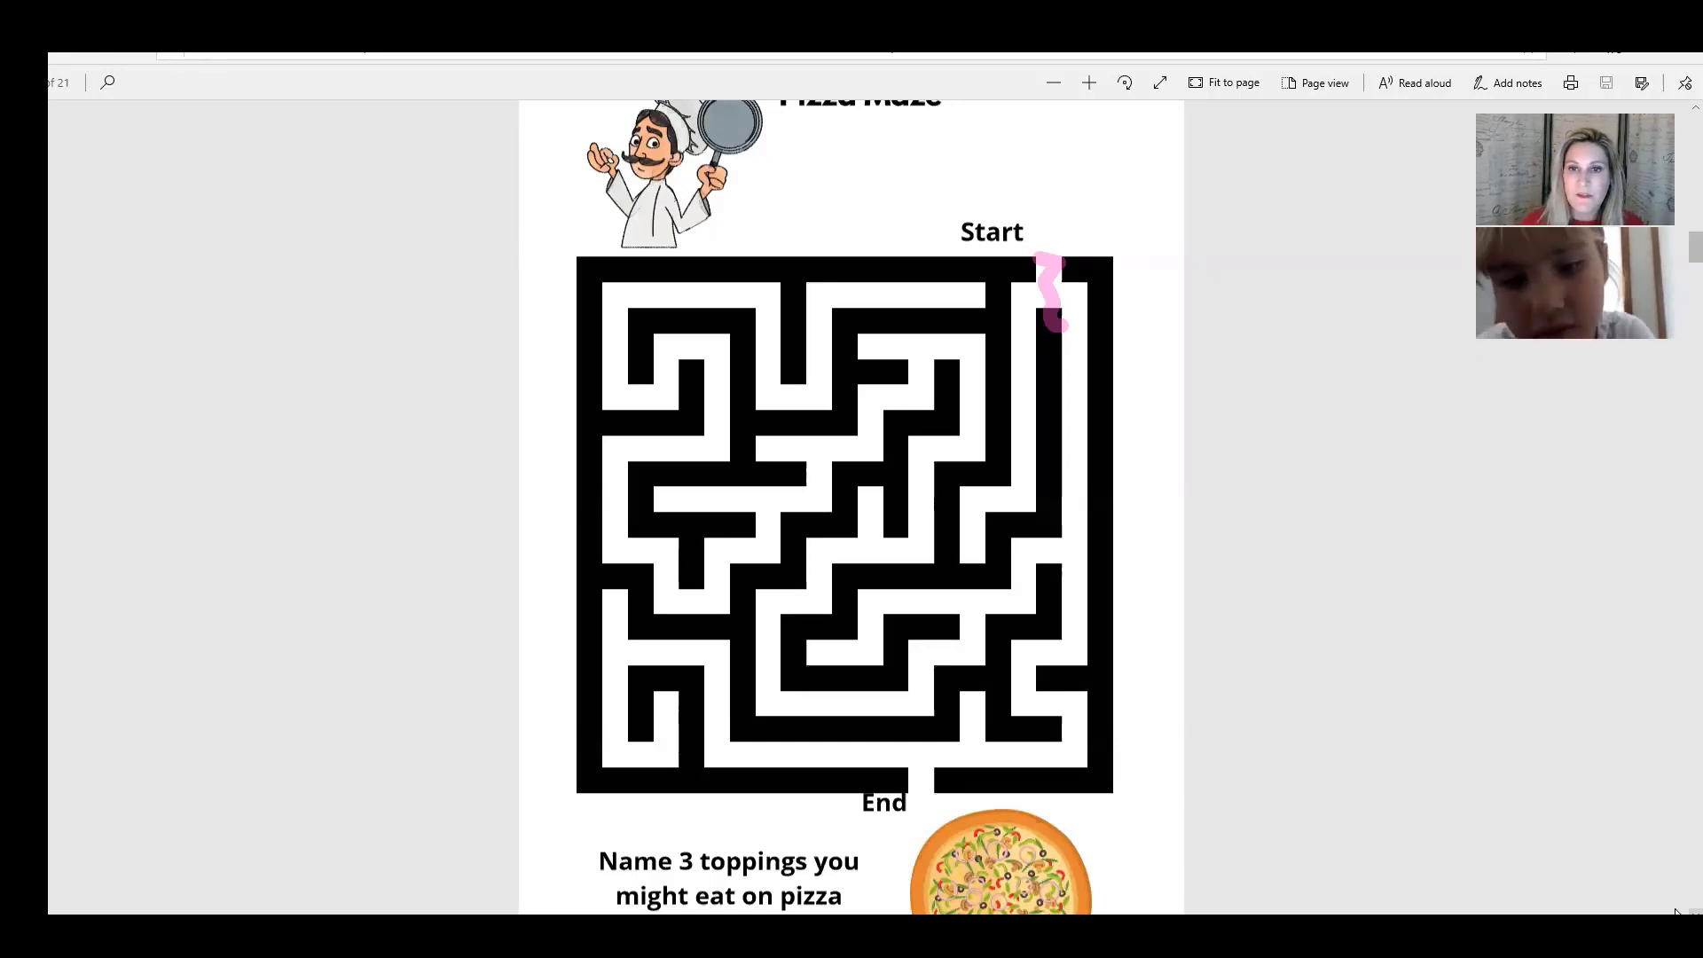
drag(1059, 316, 988, 575)
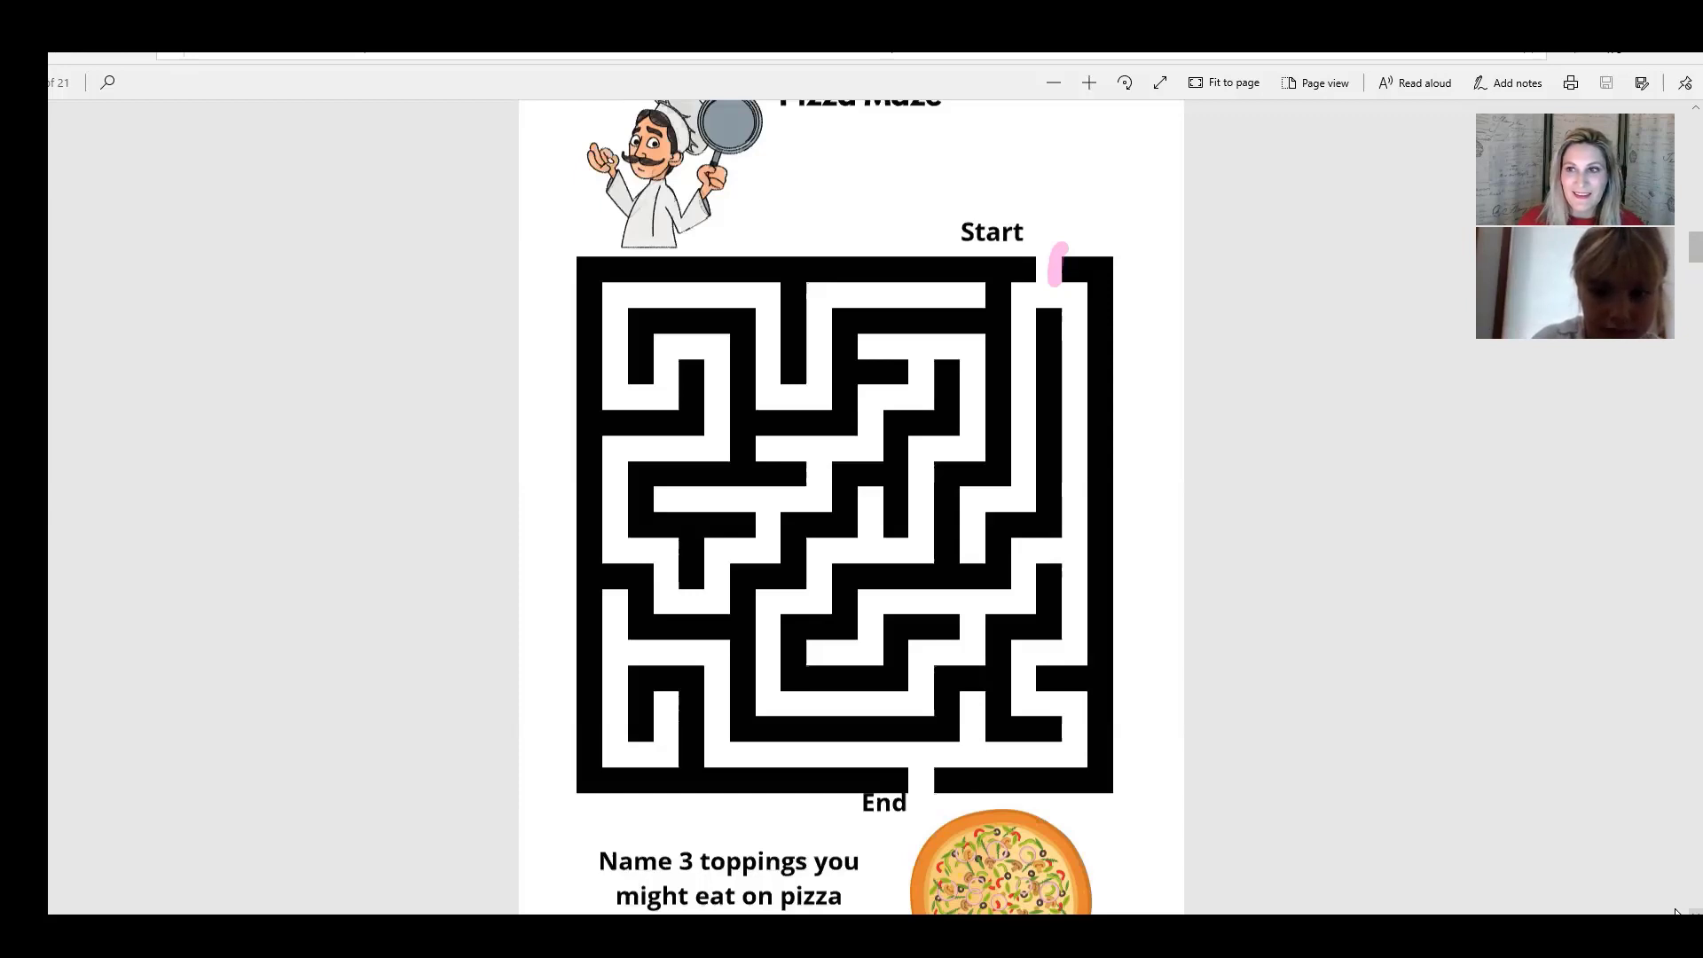
drag(1059, 266, 1054, 674)
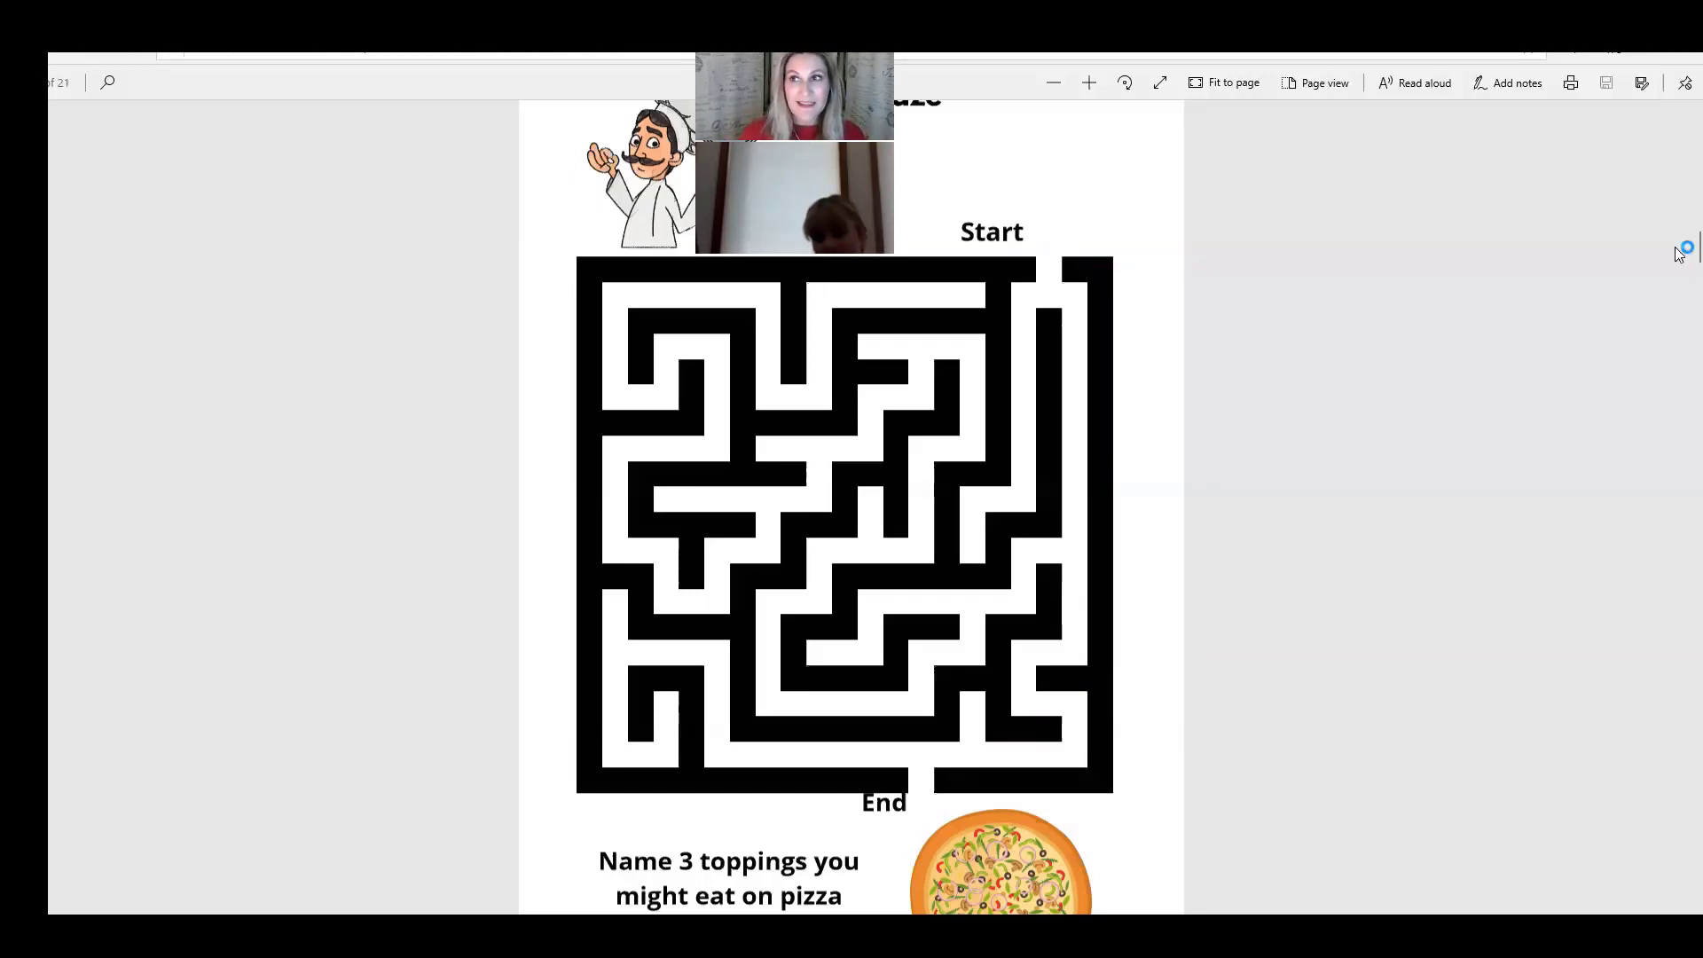
Step: Scroll down to the Level 2 Chicken Nuggets Maze page
scroll(down, 3)
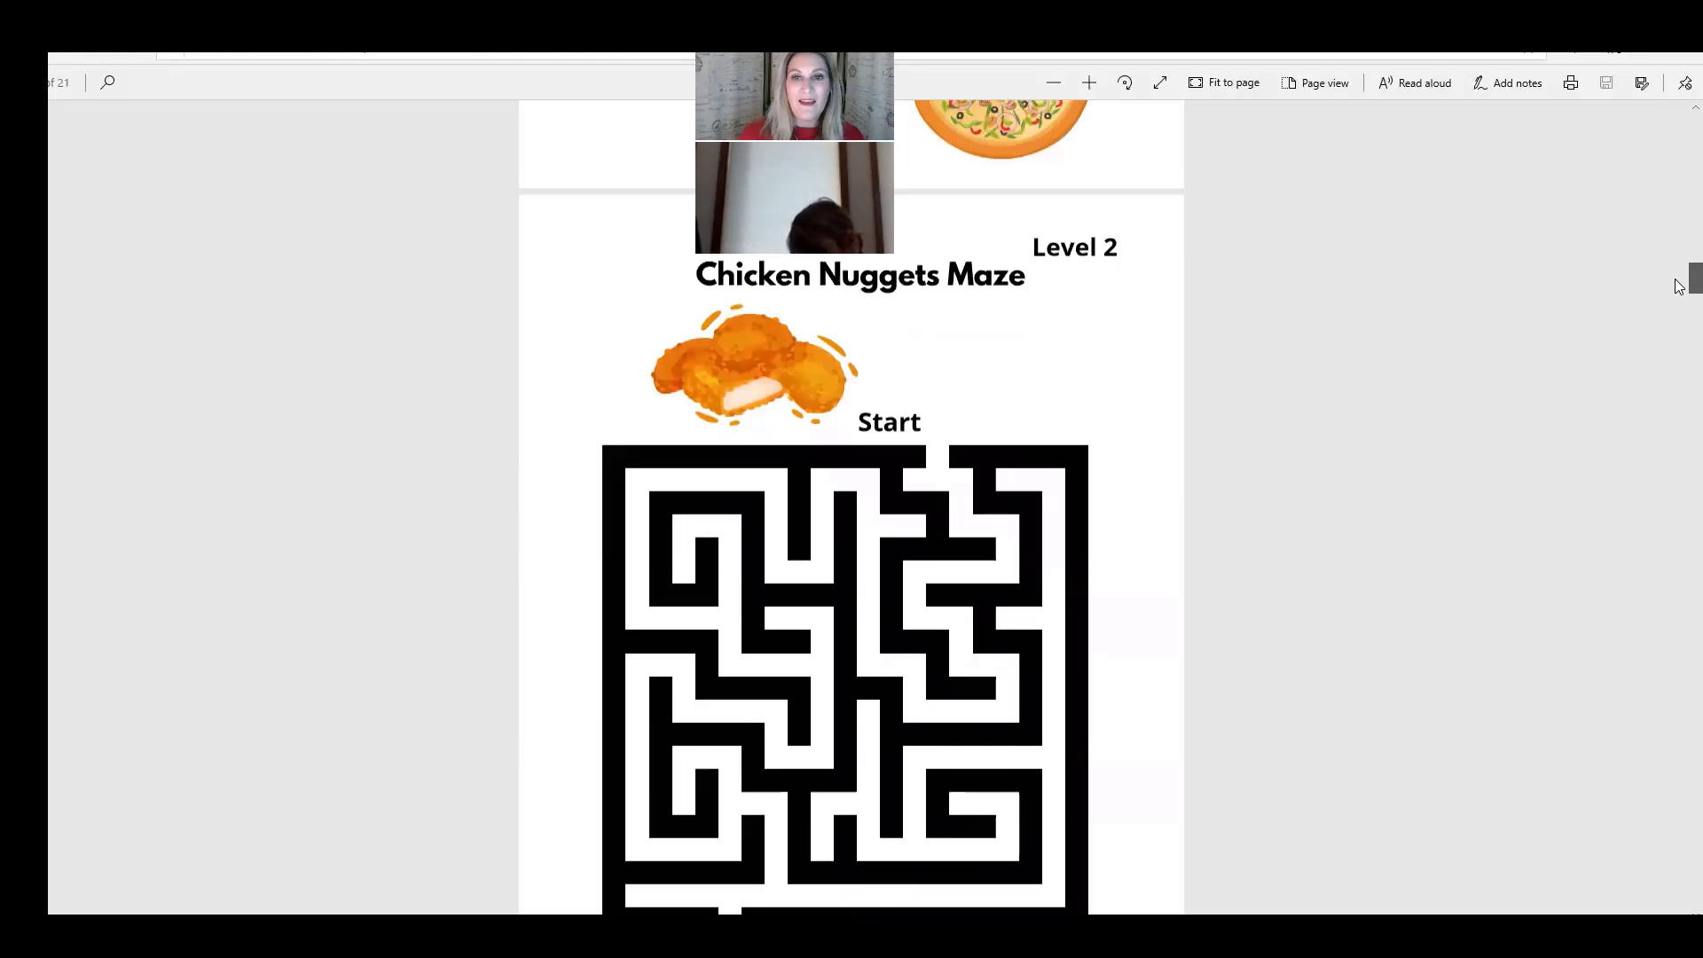
scroll(down, 3)
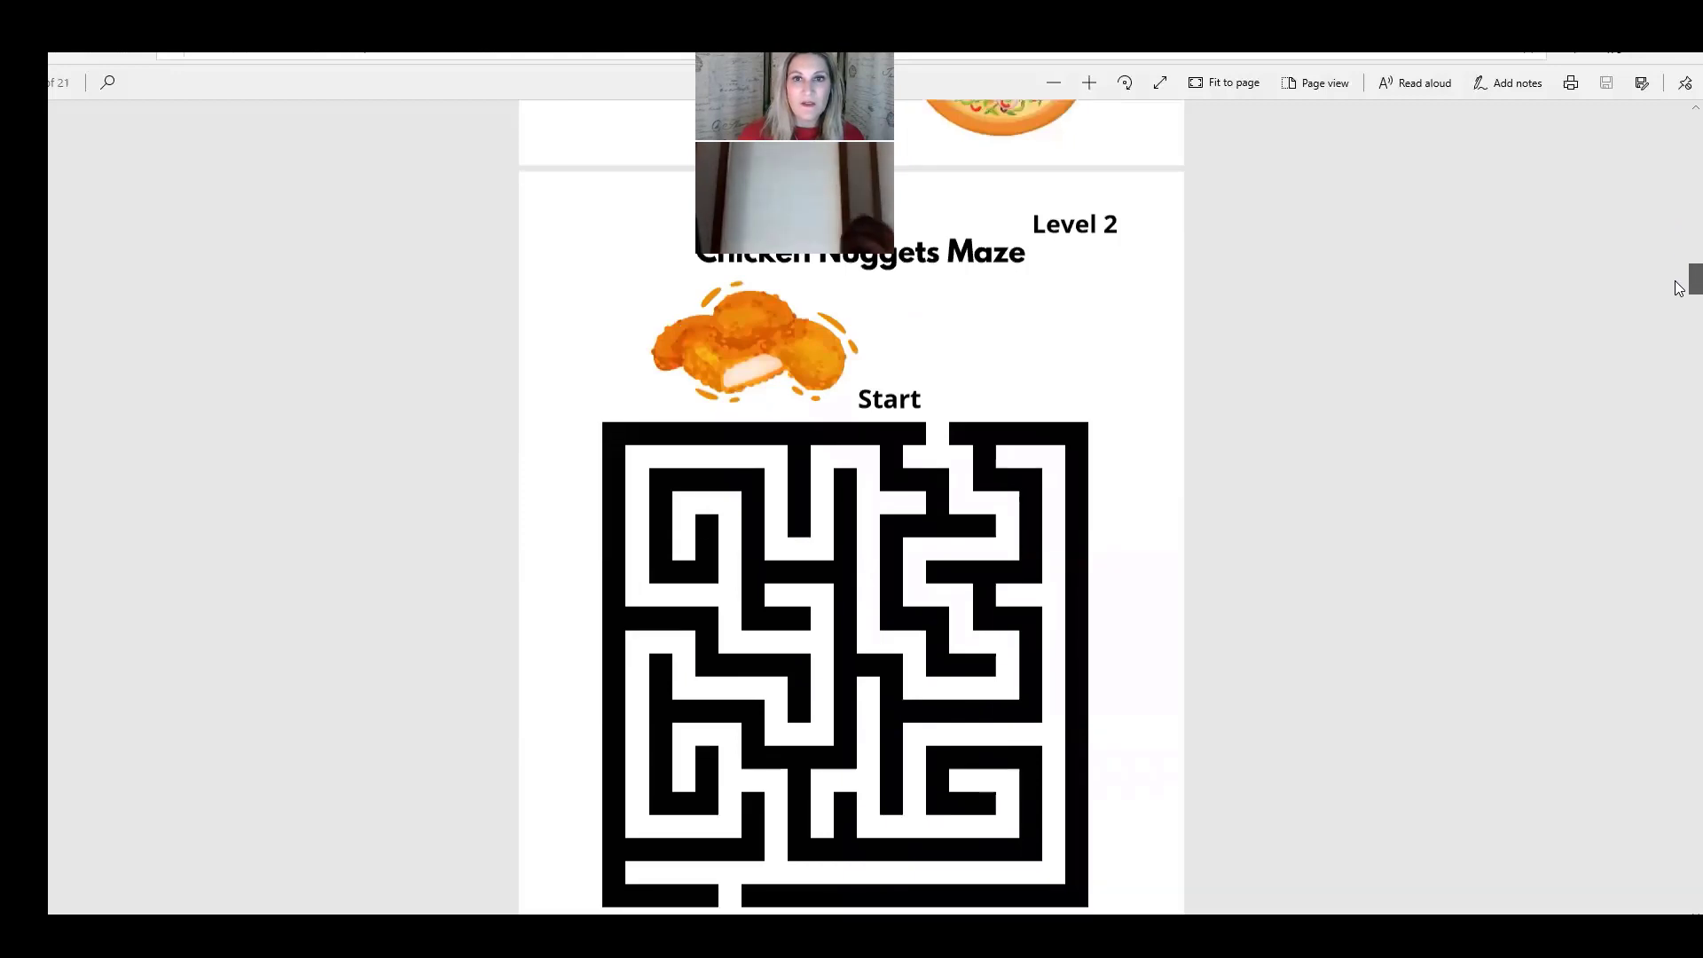
scroll(down, 3)
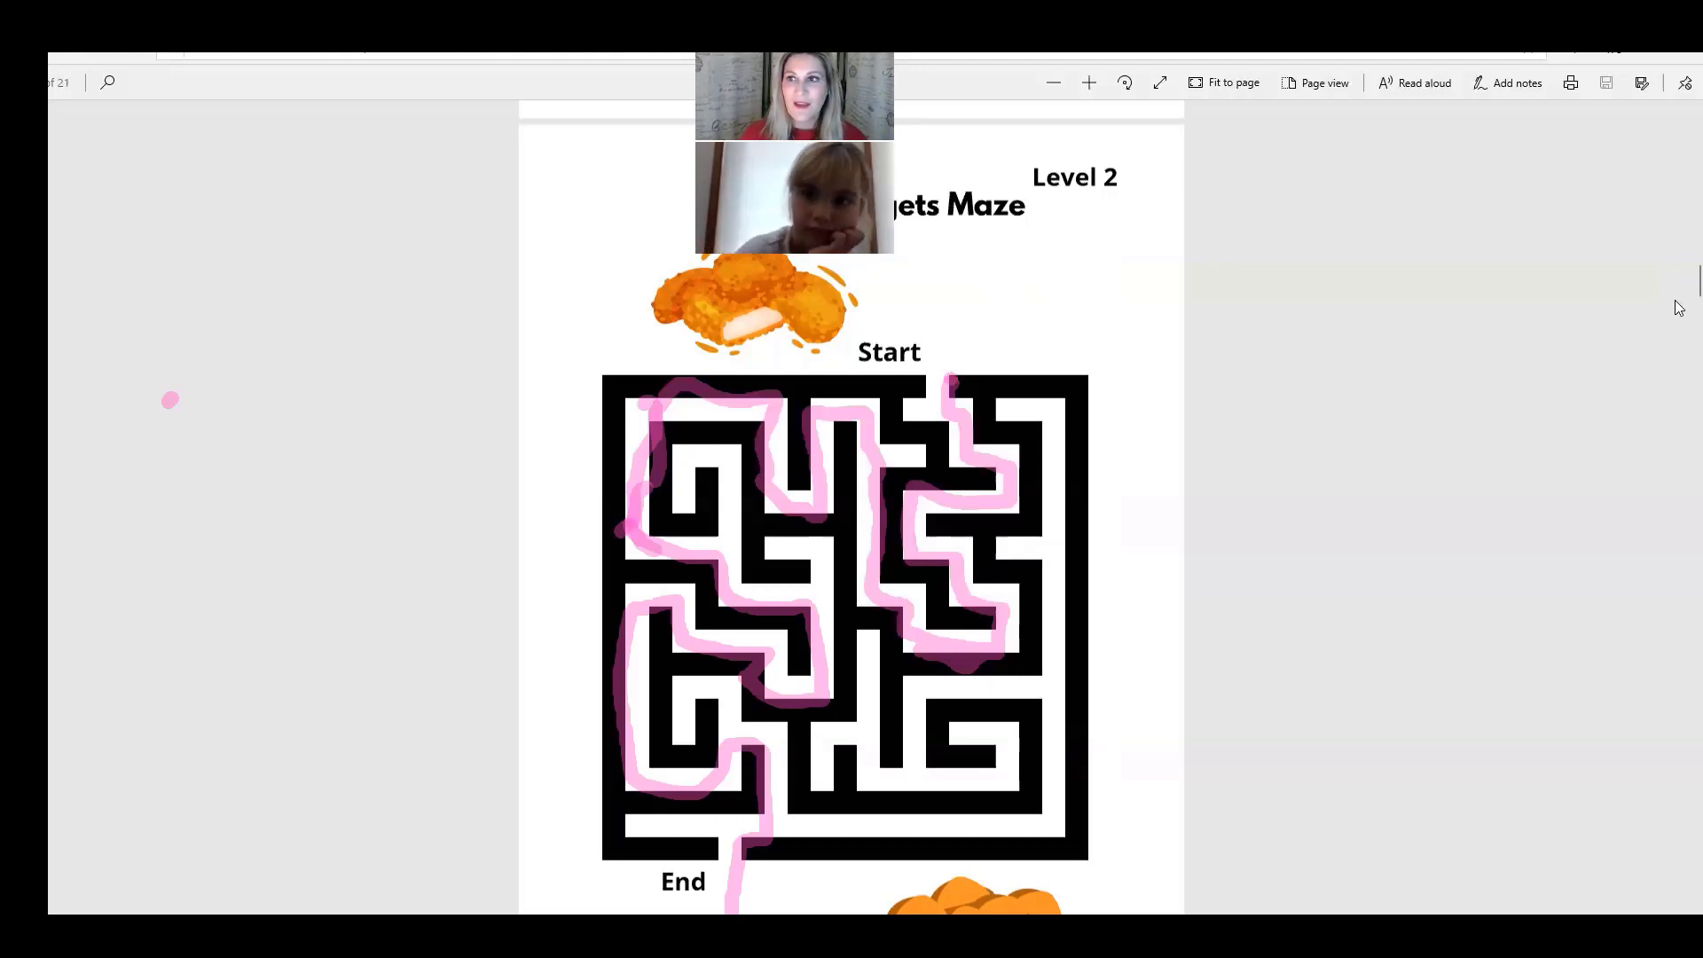
Step: Scroll down to show the nuggets maze End and the sauces question
scroll(down, 3)
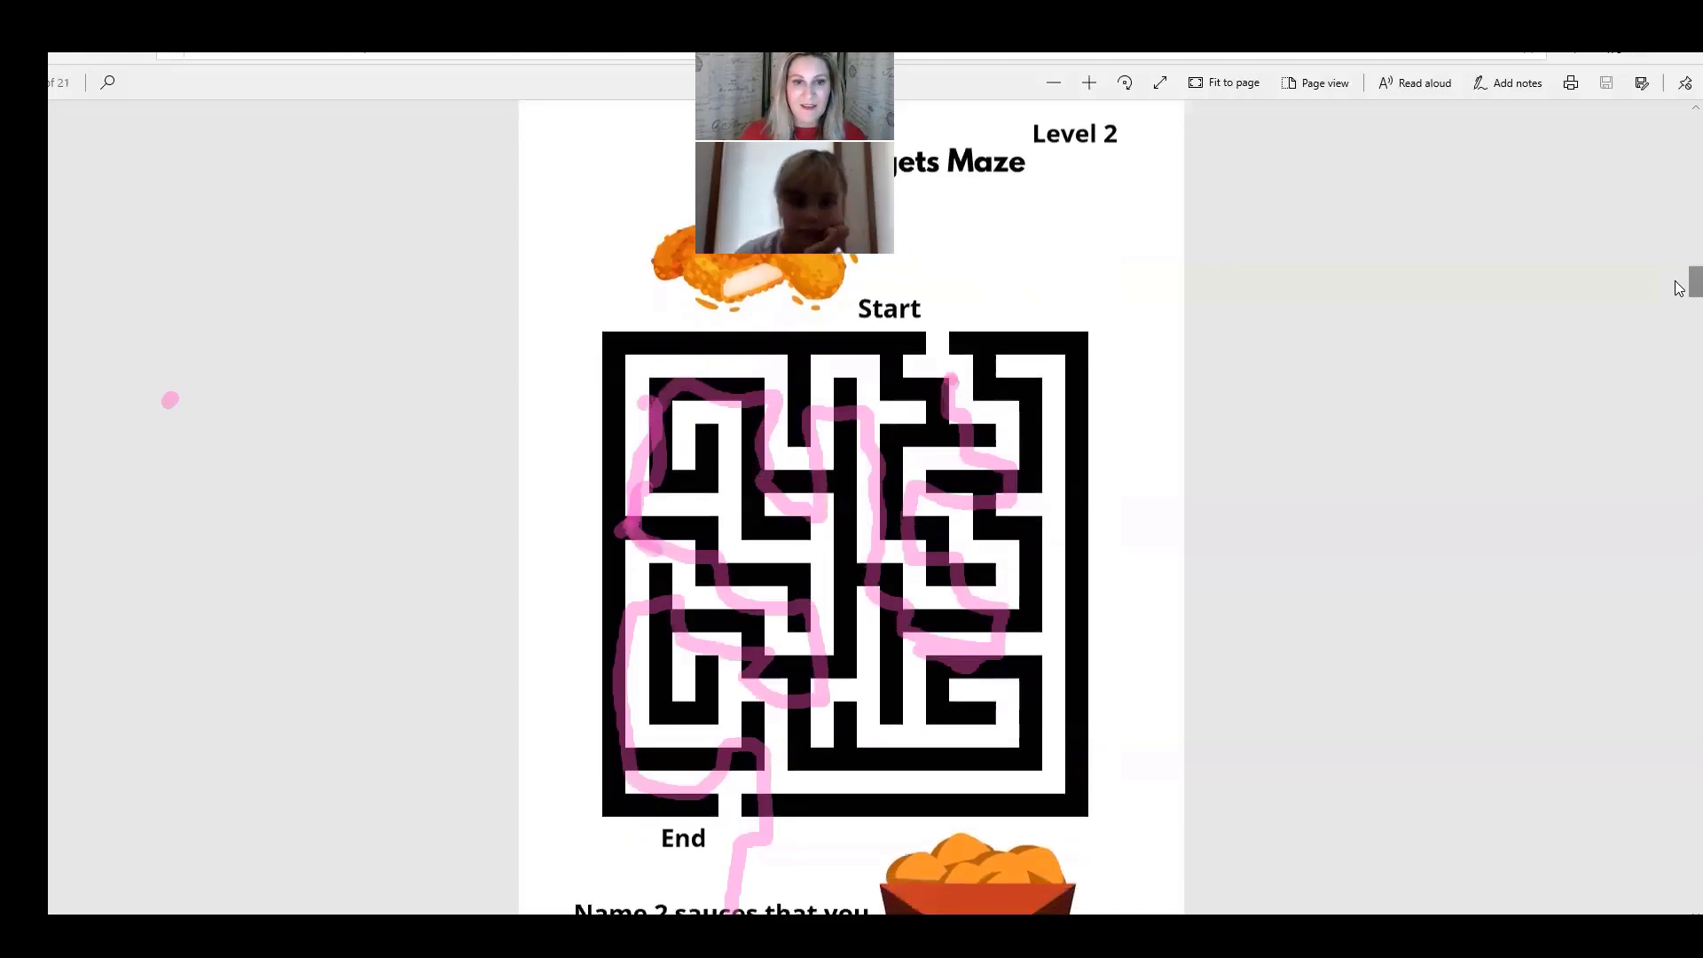
scroll(down, 3)
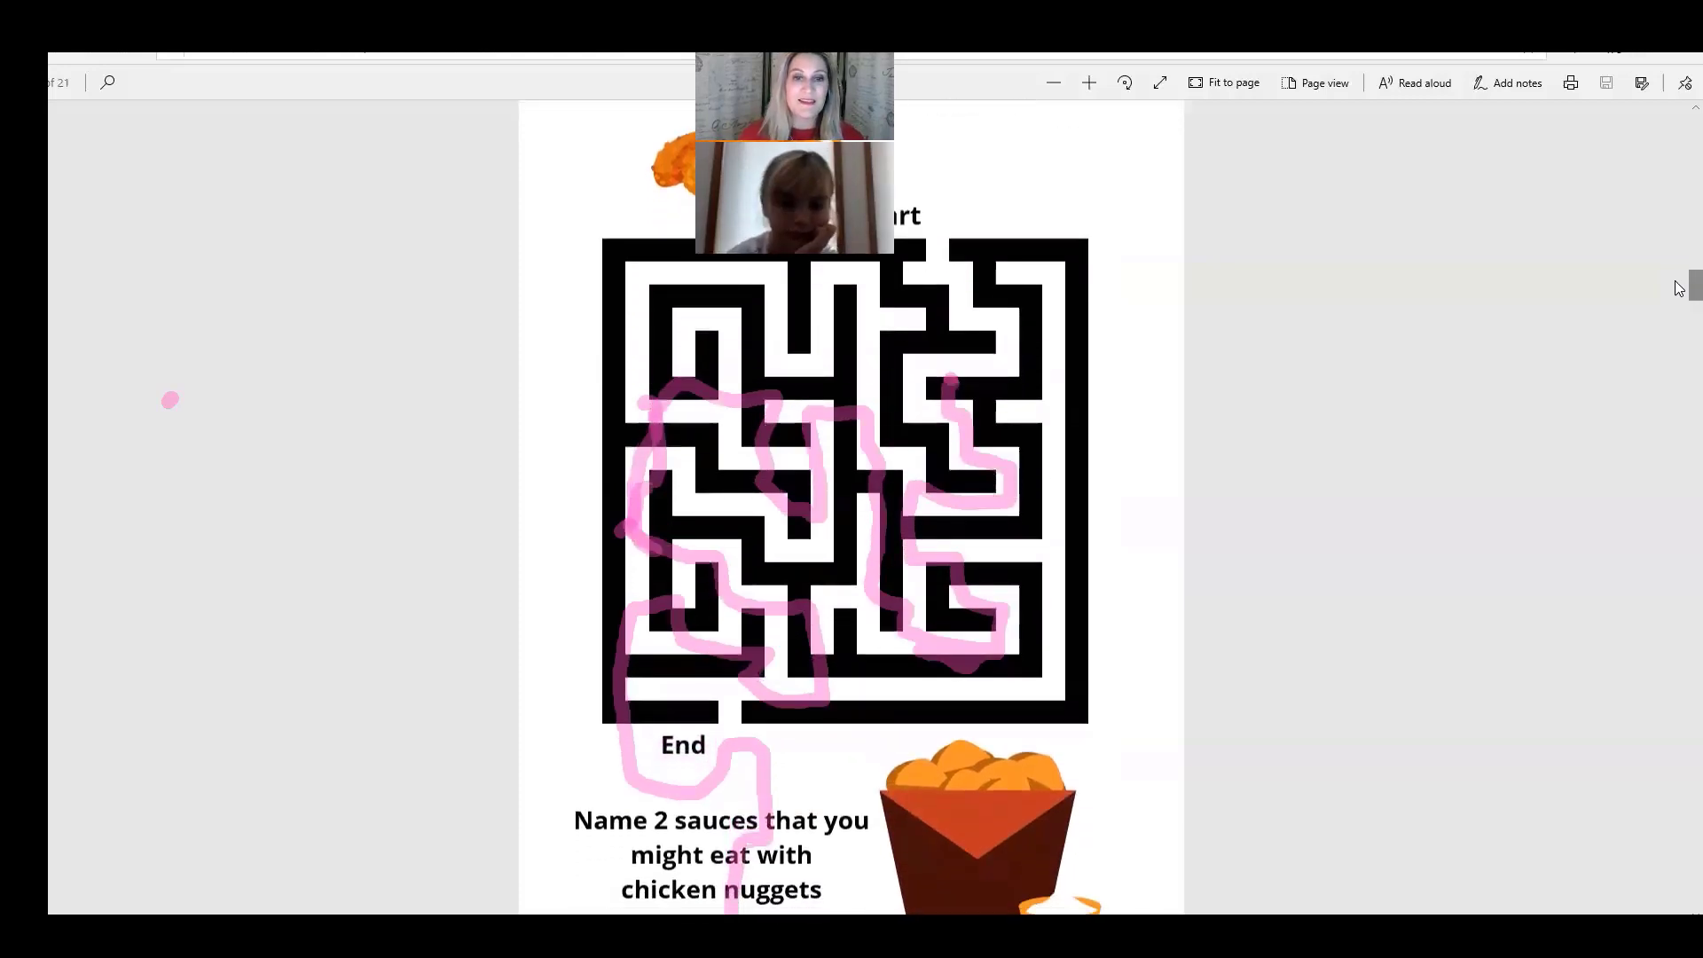